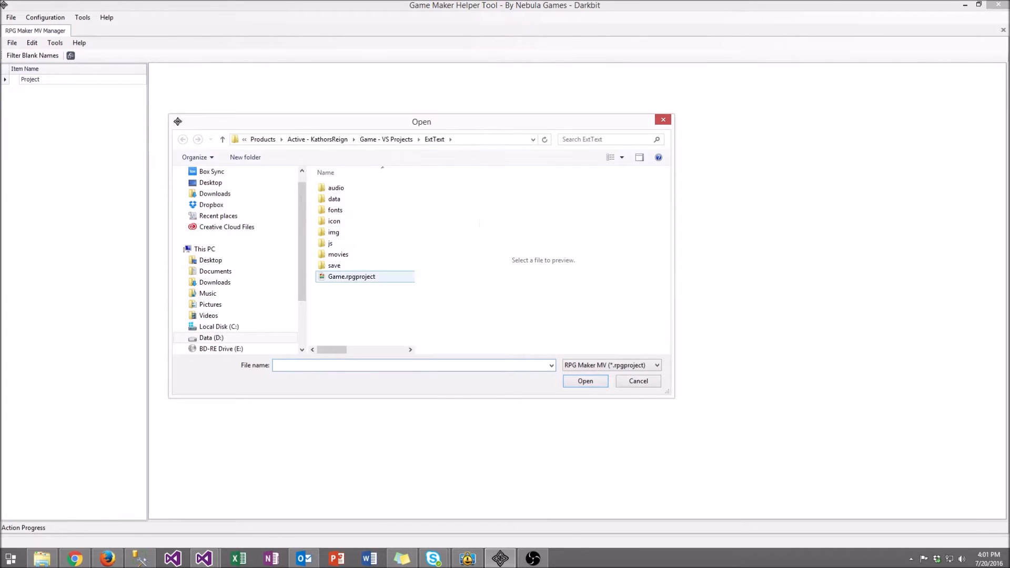
Load Game.rpgproject for ExtText and expand its tree to show the Items list.
{"action": "left_click", "coordinate": [584, 381]}
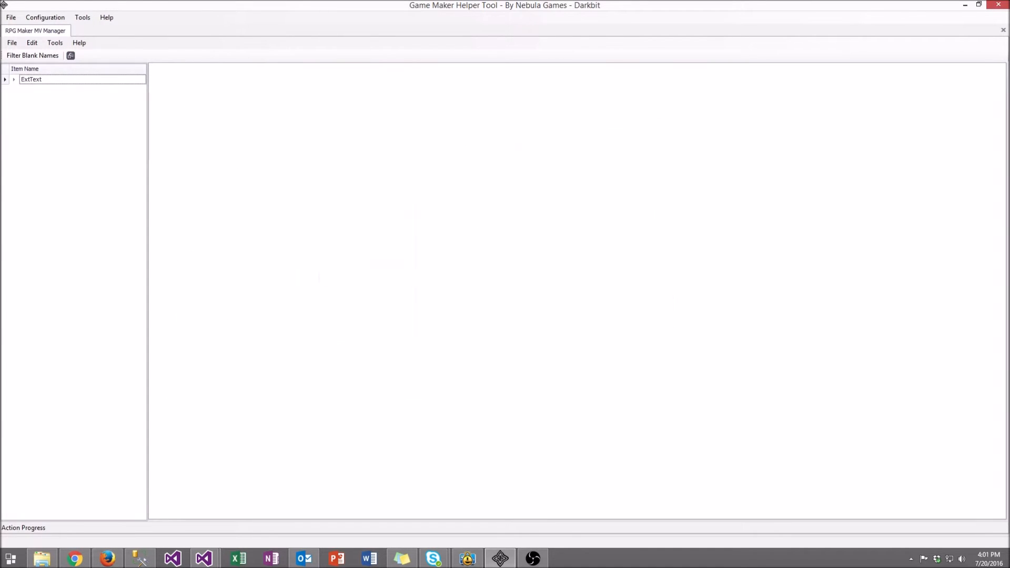
{"action": "left_click", "coordinate": [6, 79]}
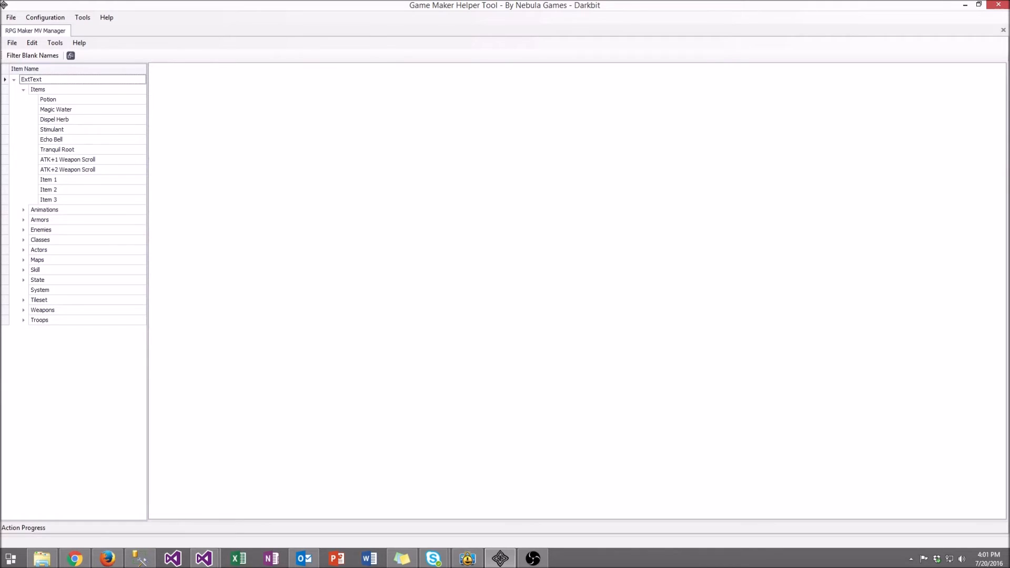
{"action": "left_click", "coordinate": [55, 42]}
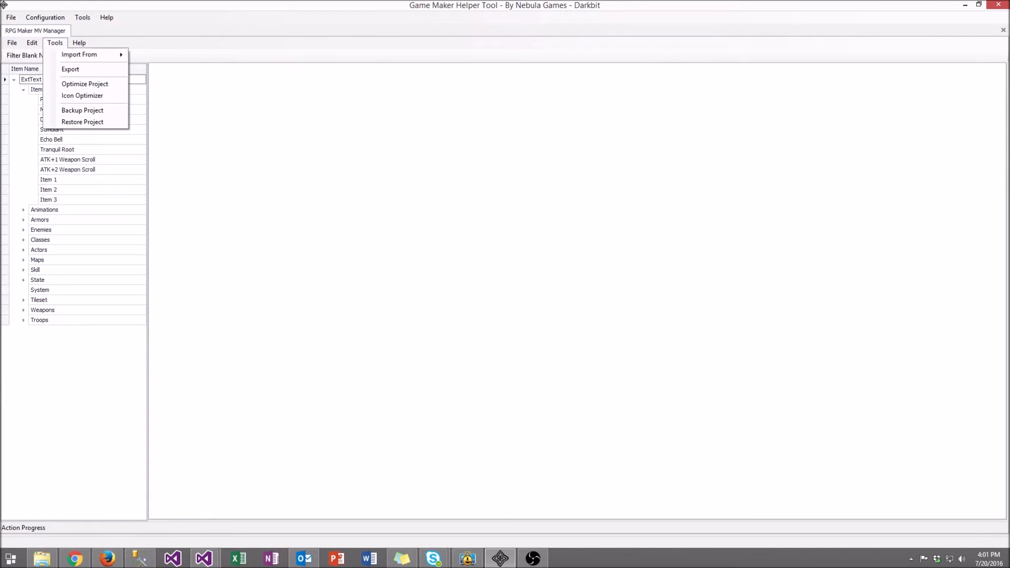
{"action": "mouse_move", "coordinate": [83, 96]}
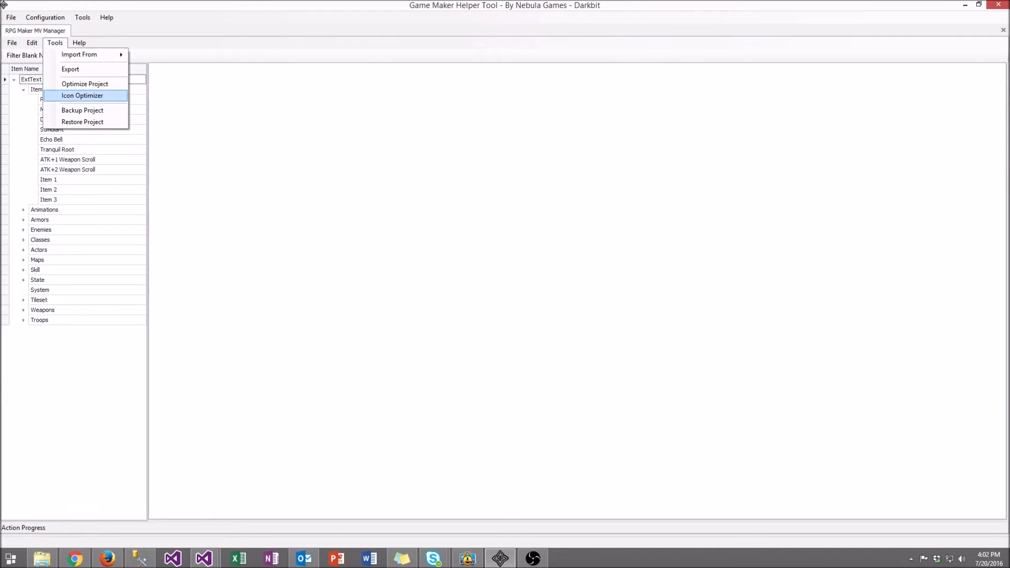
Launch the Icon Optimizer, inspect icon cell indices, and add the skull icon as the first optimized icon.
{"action": "left_click", "coordinate": [82, 96]}
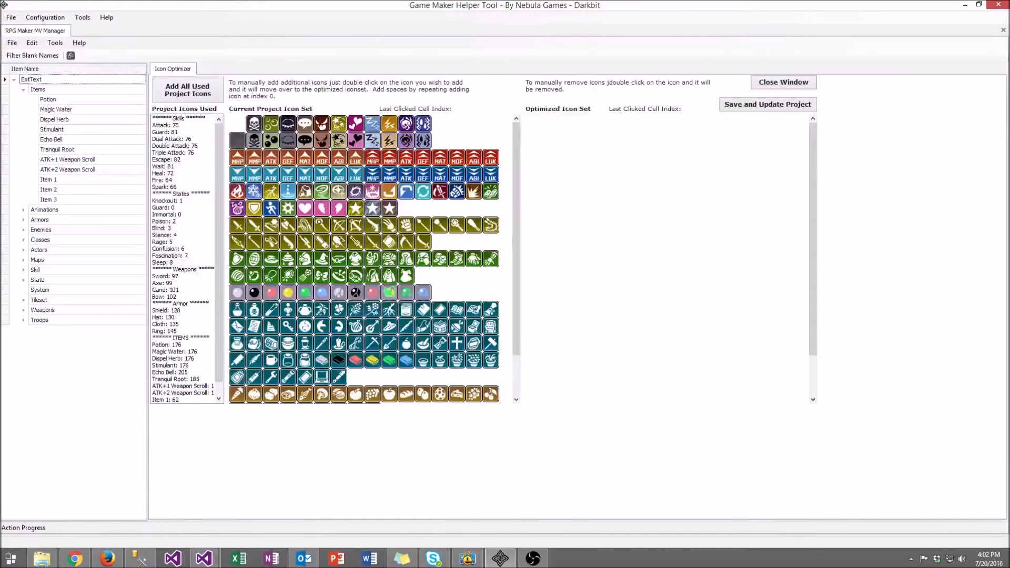
{"action": "left_click", "coordinate": [237, 123]}
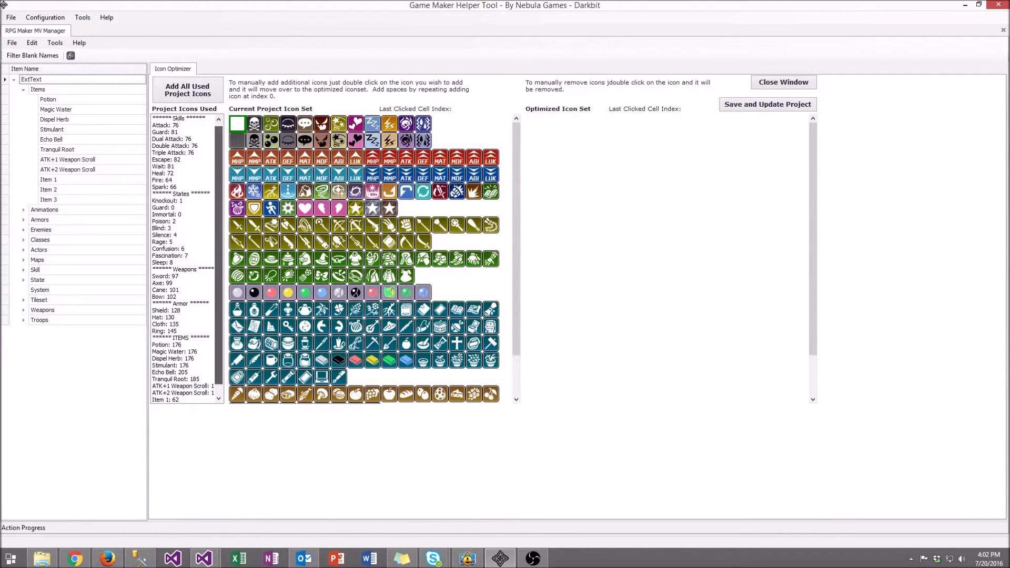
{"action": "scroll", "scroll_direction": "down", "scroll_amount": 3}
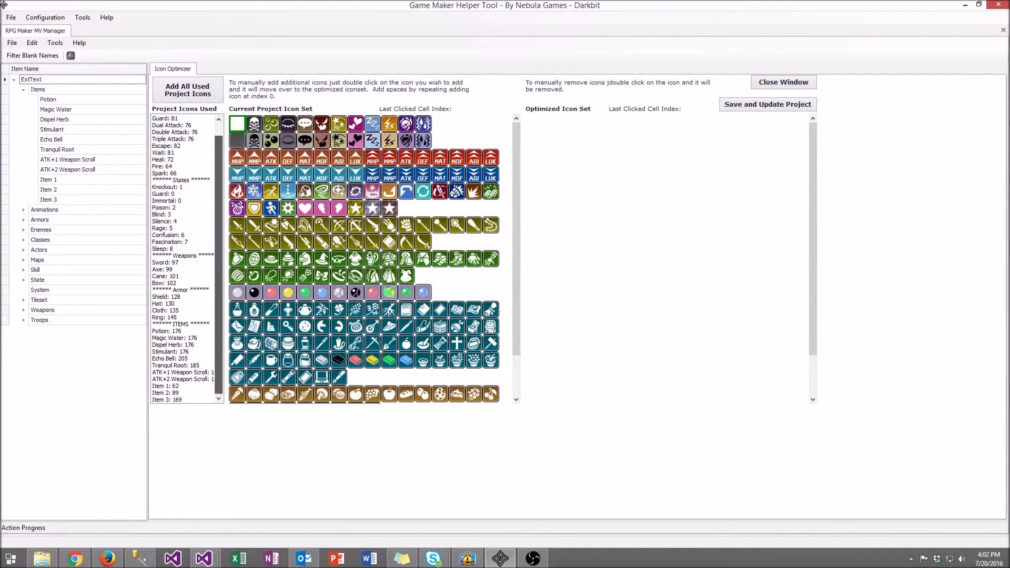
{"action": "scroll", "scroll_direction": "up", "scroll_amount": 3}
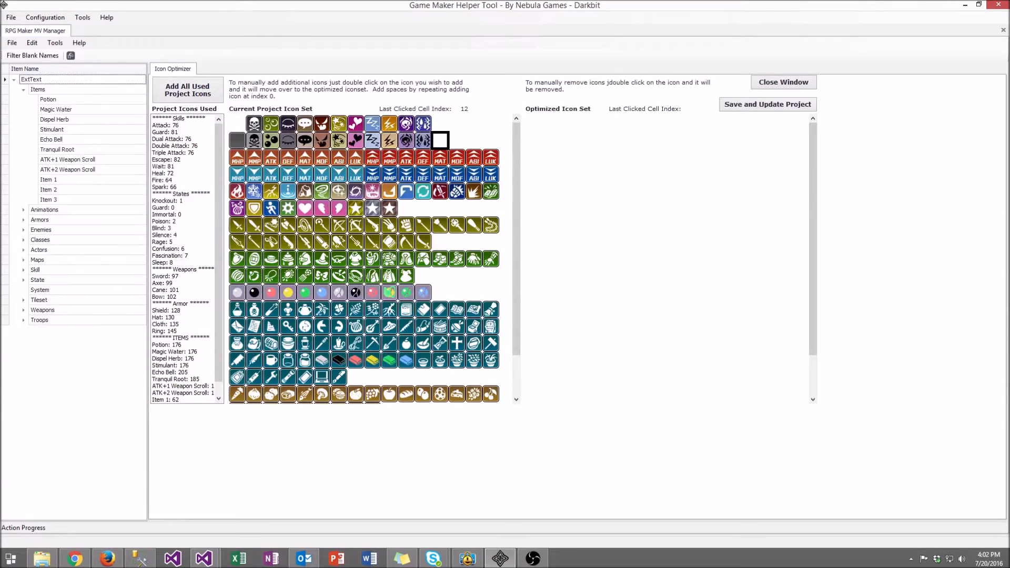
{"action": "left_click", "coordinate": [489, 158]}
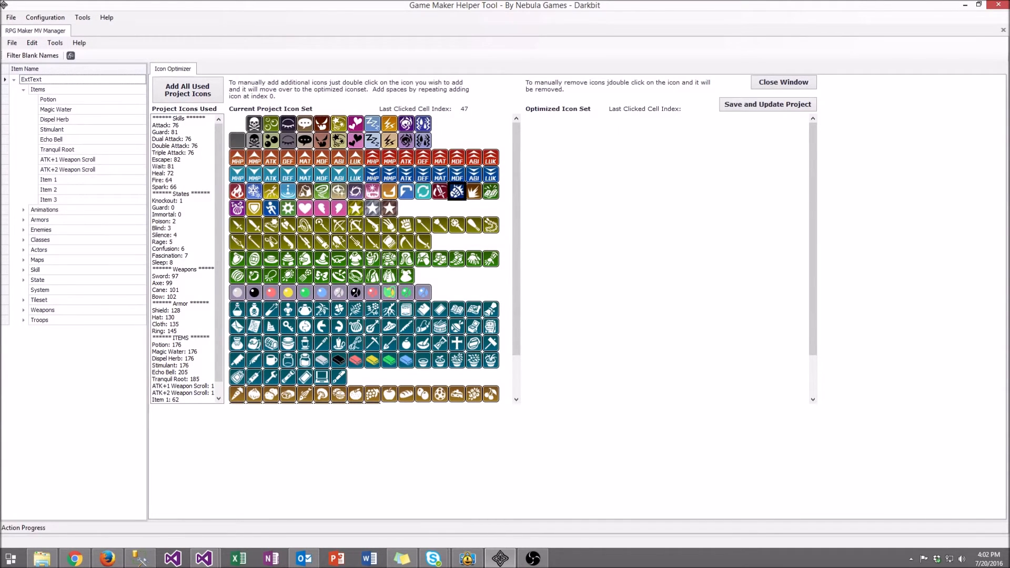
{"action": "double_click", "coordinate": [254, 123]}
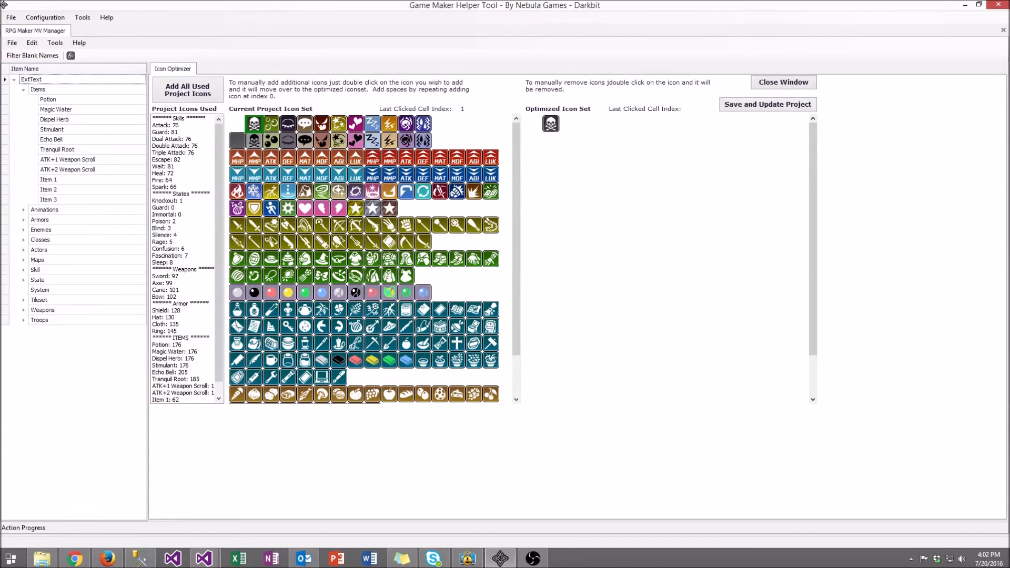
Add the green swirl and AGI debuff icons, then pick up the skull, swirl and AGI icons to reposition them.
{"action": "double_click", "coordinate": [270, 124]}
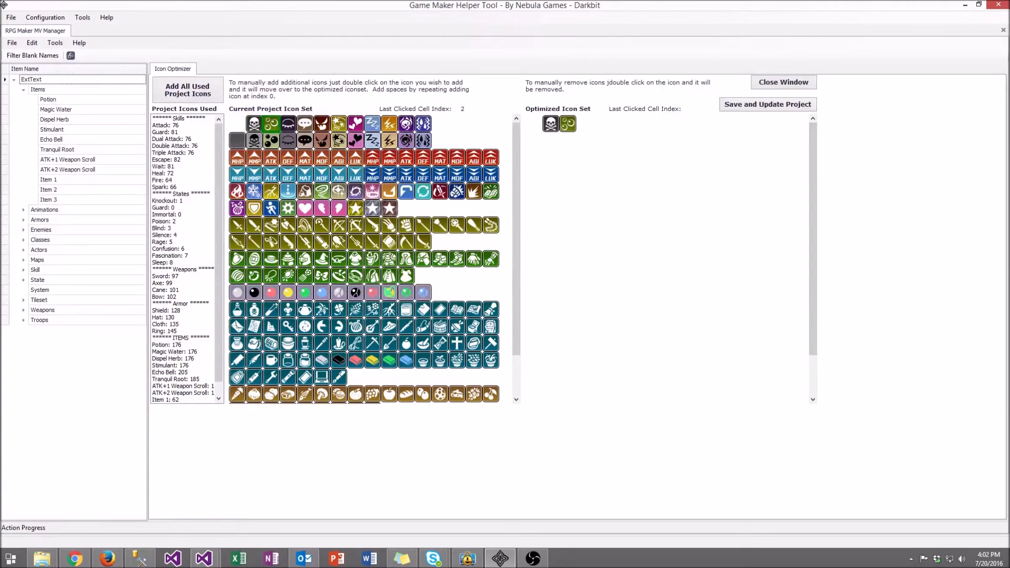
{"action": "double_click", "coordinate": [338, 174]}
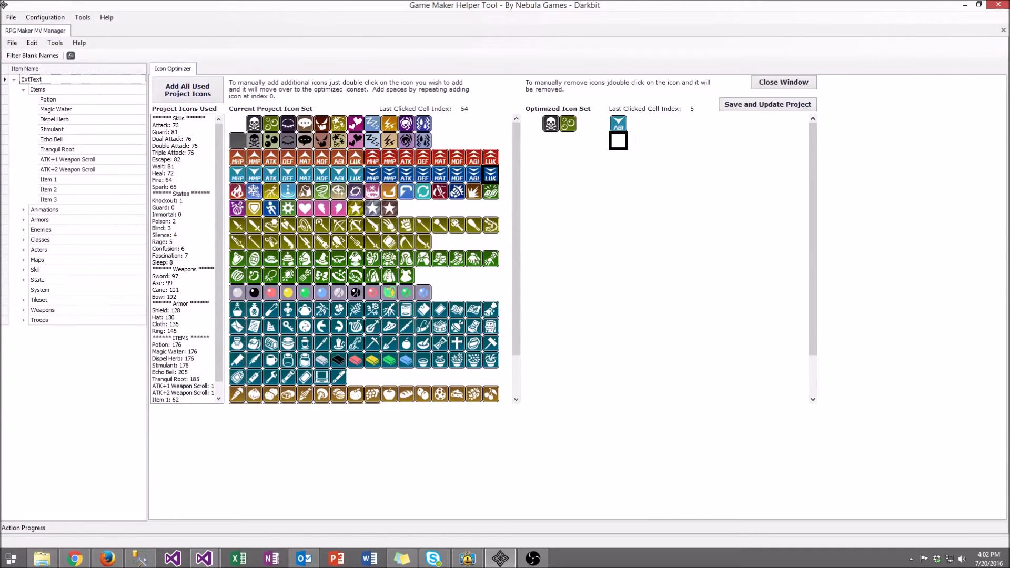
{"action": "double_click", "coordinate": [618, 122]}
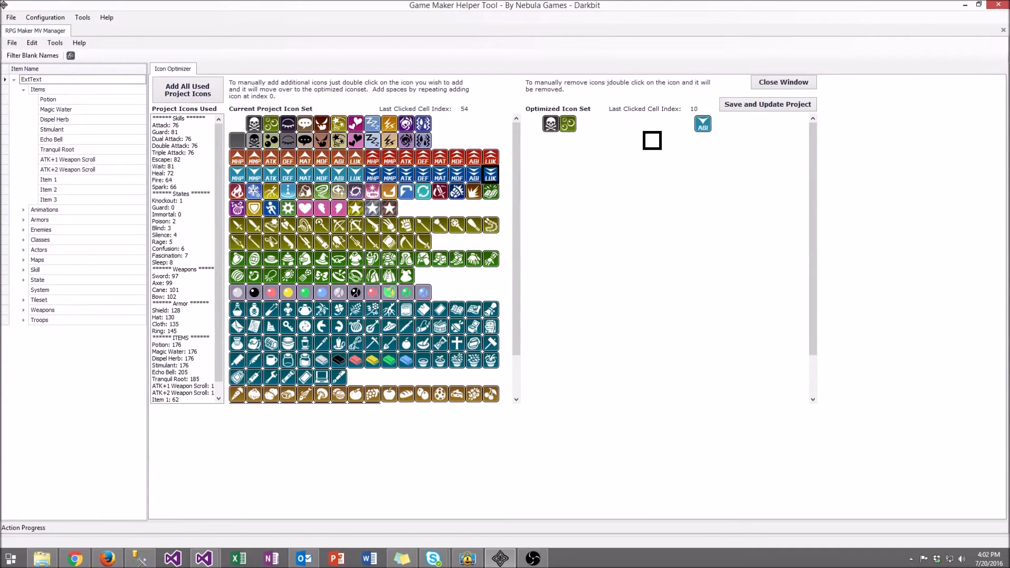
{"action": "double_click", "coordinate": [567, 123]}
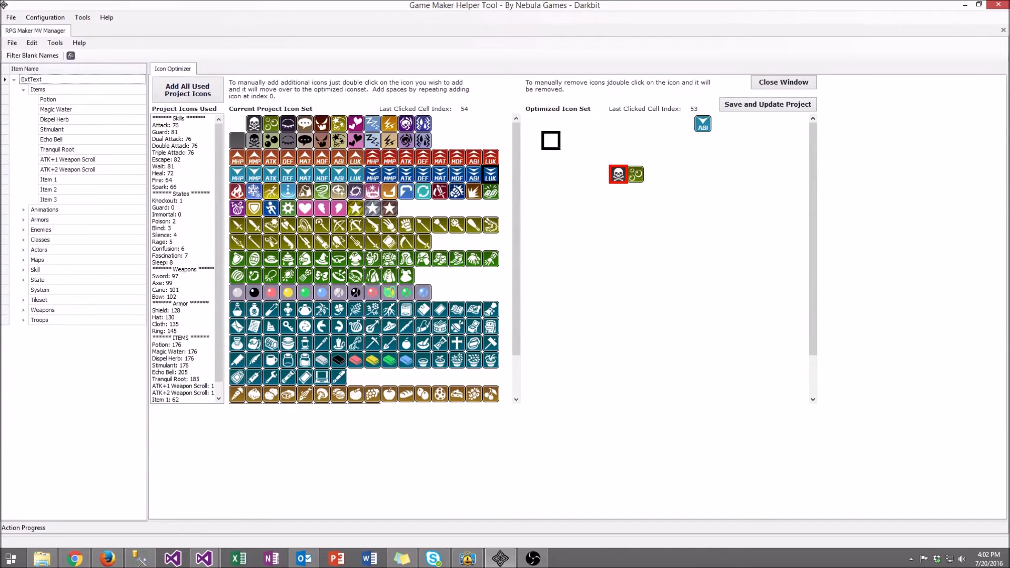
Reorder to skull, swirl, a blank gap, then ATK buff and ATK debuff icons.
{"action": "double_click", "coordinate": [618, 174]}
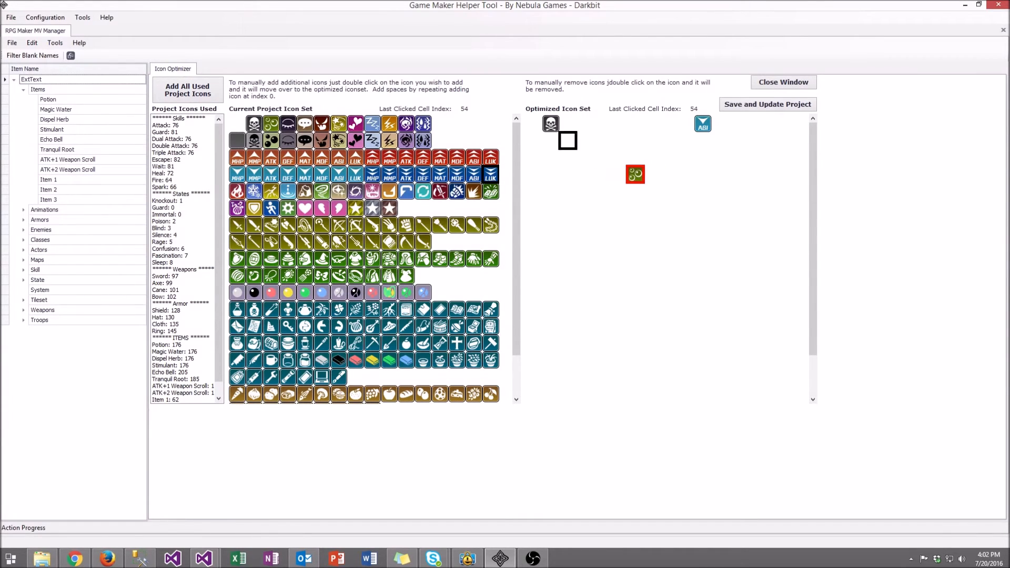
{"action": "double_click", "coordinate": [634, 173]}
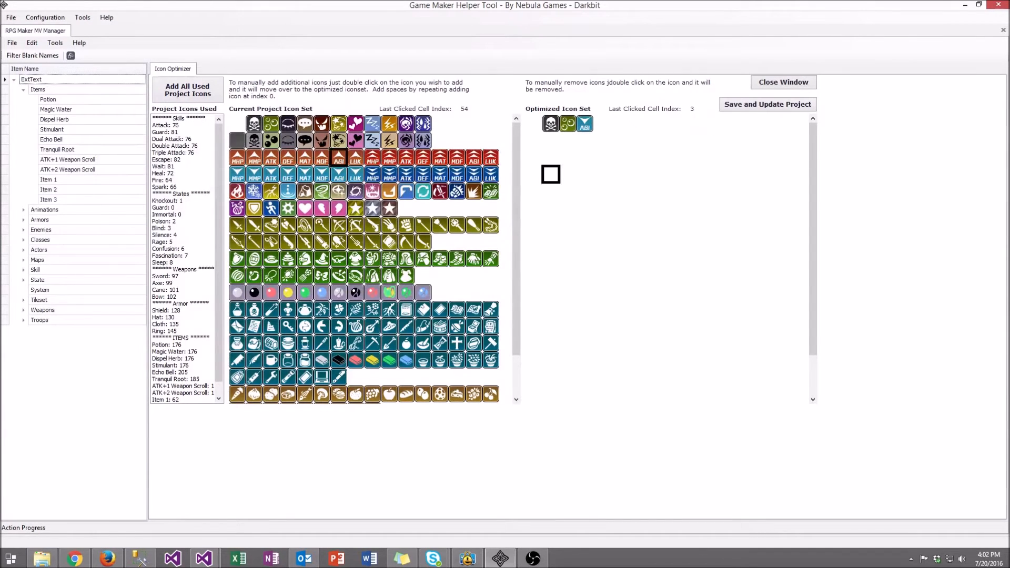
{"action": "double_click", "coordinate": [584, 124]}
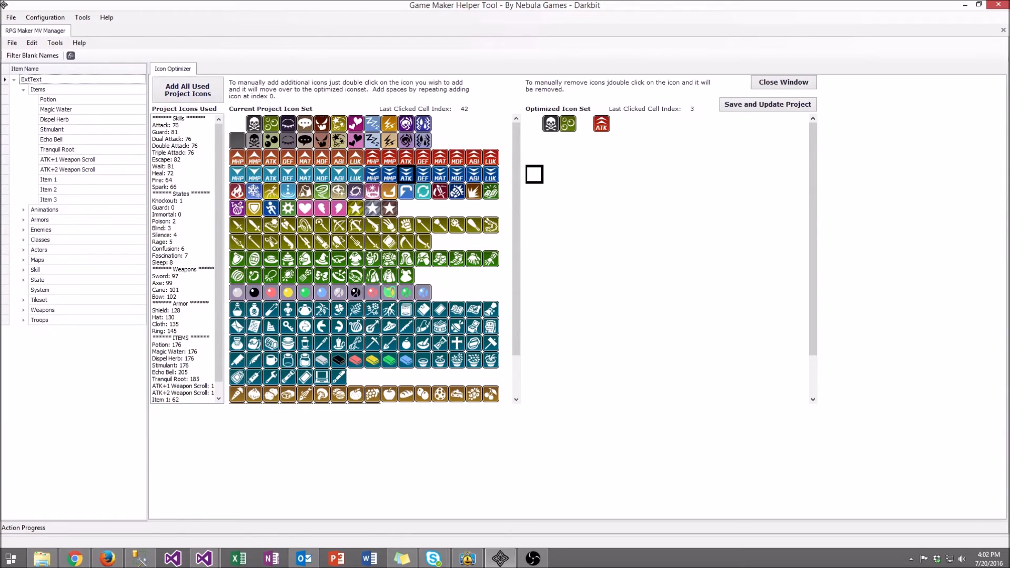
{"action": "double_click", "coordinate": [355, 225]}
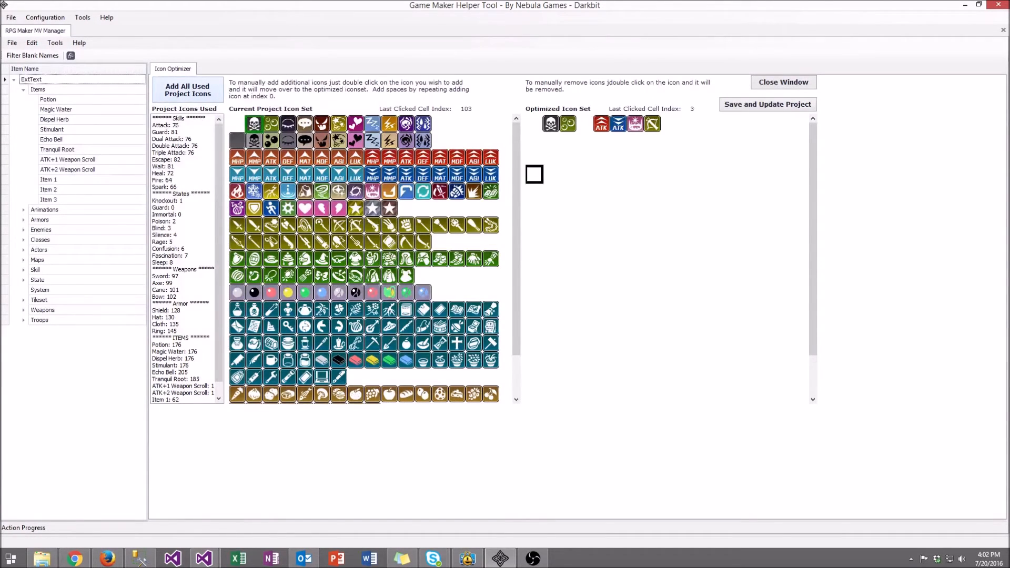
Add all used project icons and place the teal refresh icon in the gap after the green swirl.
{"action": "left_click", "coordinate": [188, 89]}
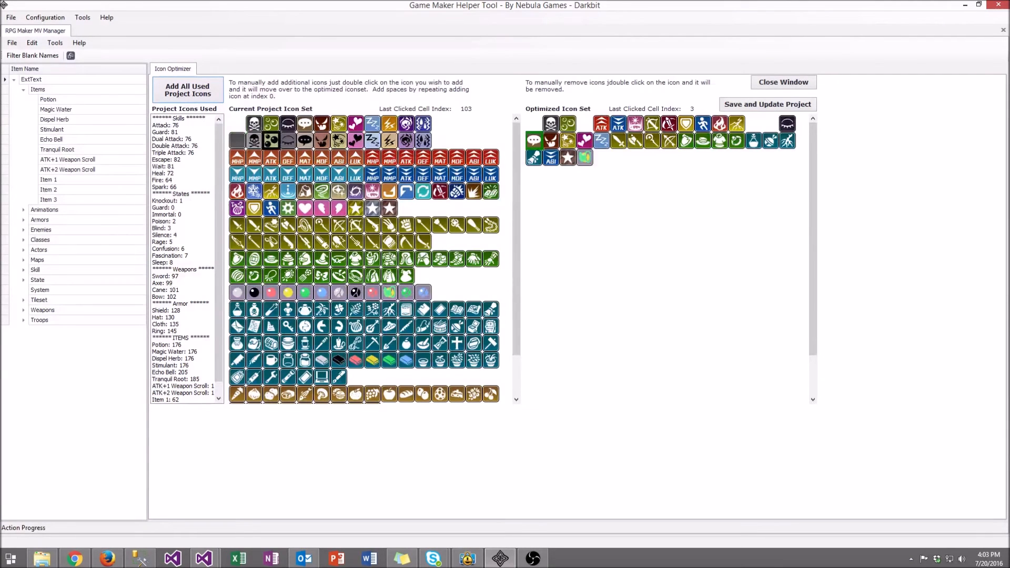
{"action": "left_click", "coordinate": [237, 124]}
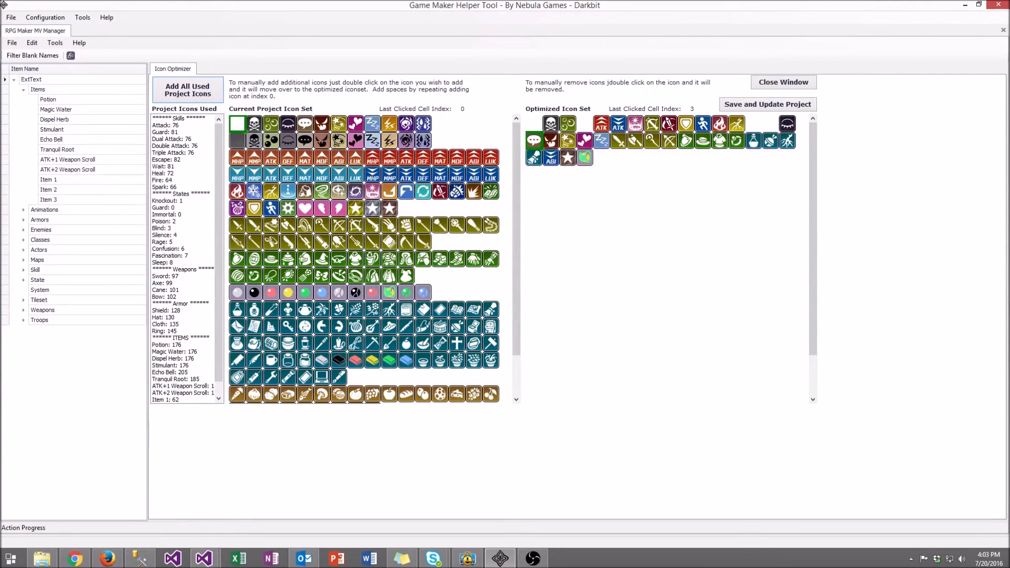
{"action": "double_click", "coordinate": [423, 192]}
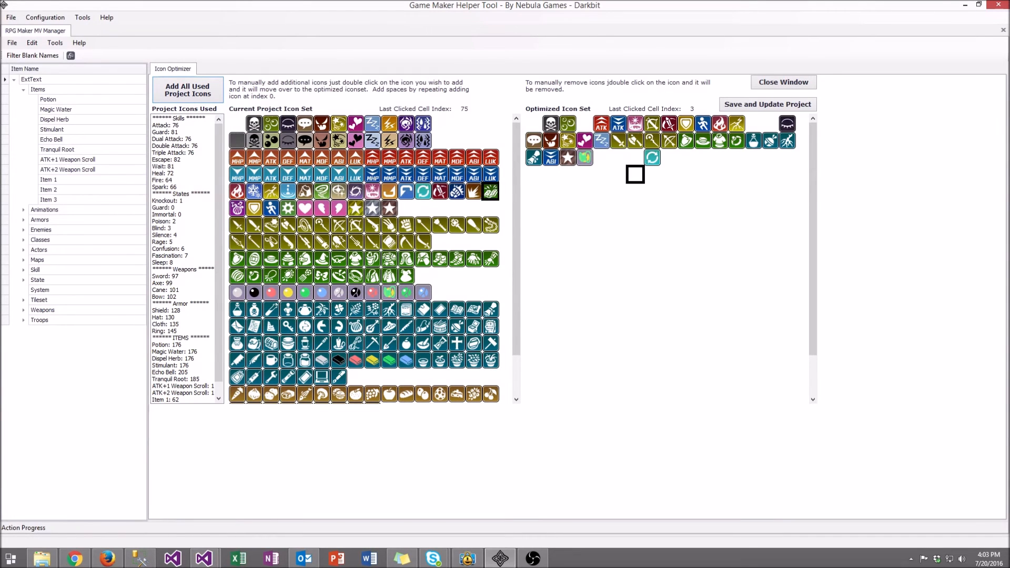
{"action": "left_click", "coordinate": [652, 158]}
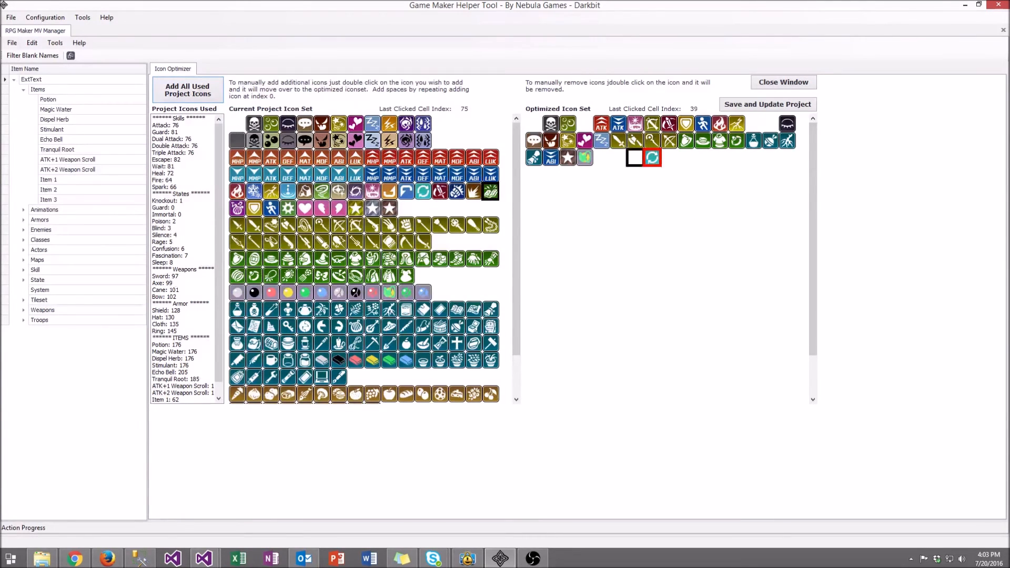
{"action": "double_click", "coordinate": [652, 157]}
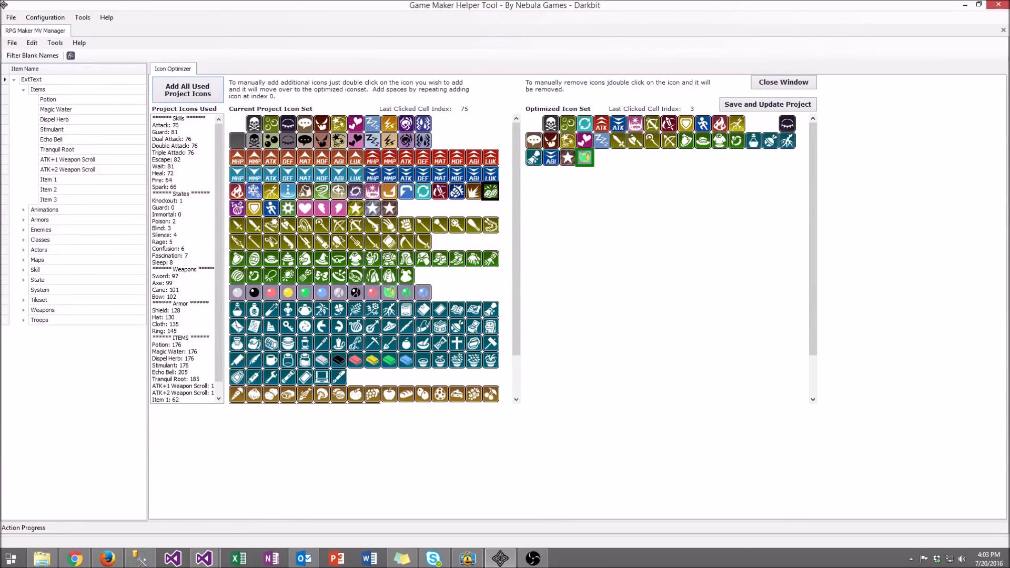
Rearrange lower-row icons, picking up the dark red icon to move it.
{"action": "double_click", "coordinate": [584, 157]}
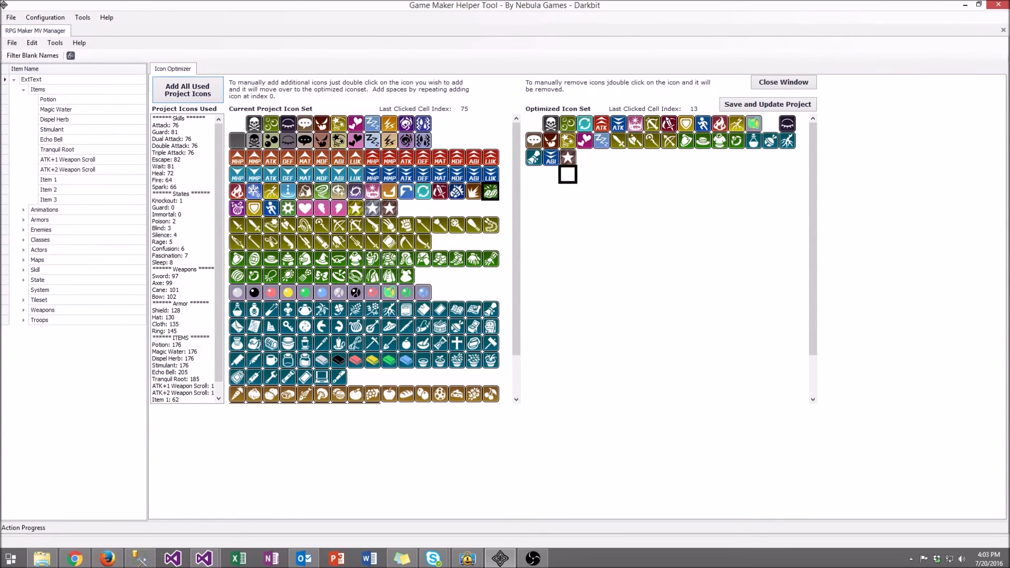
{"action": "double_click", "coordinate": [551, 140]}
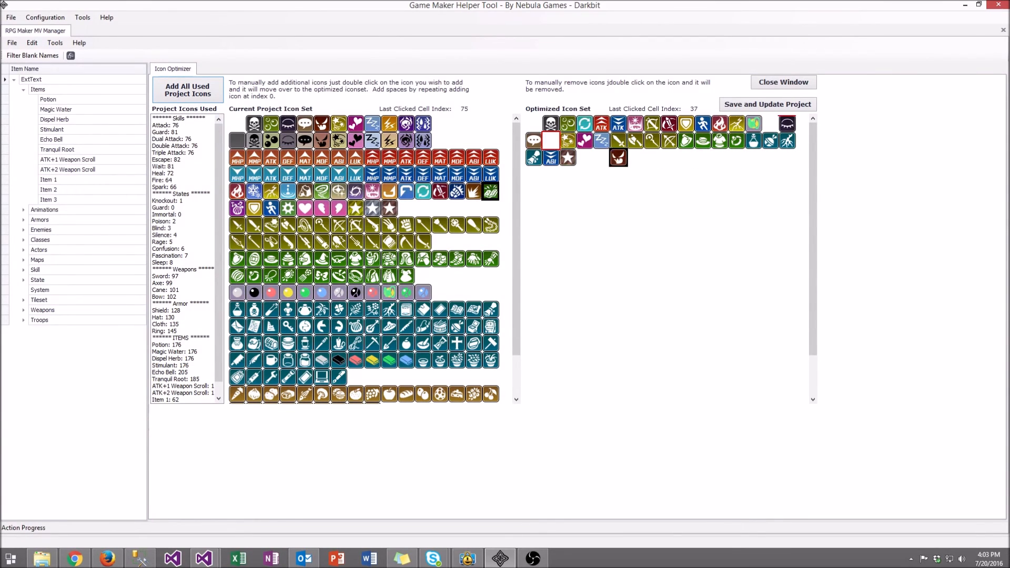